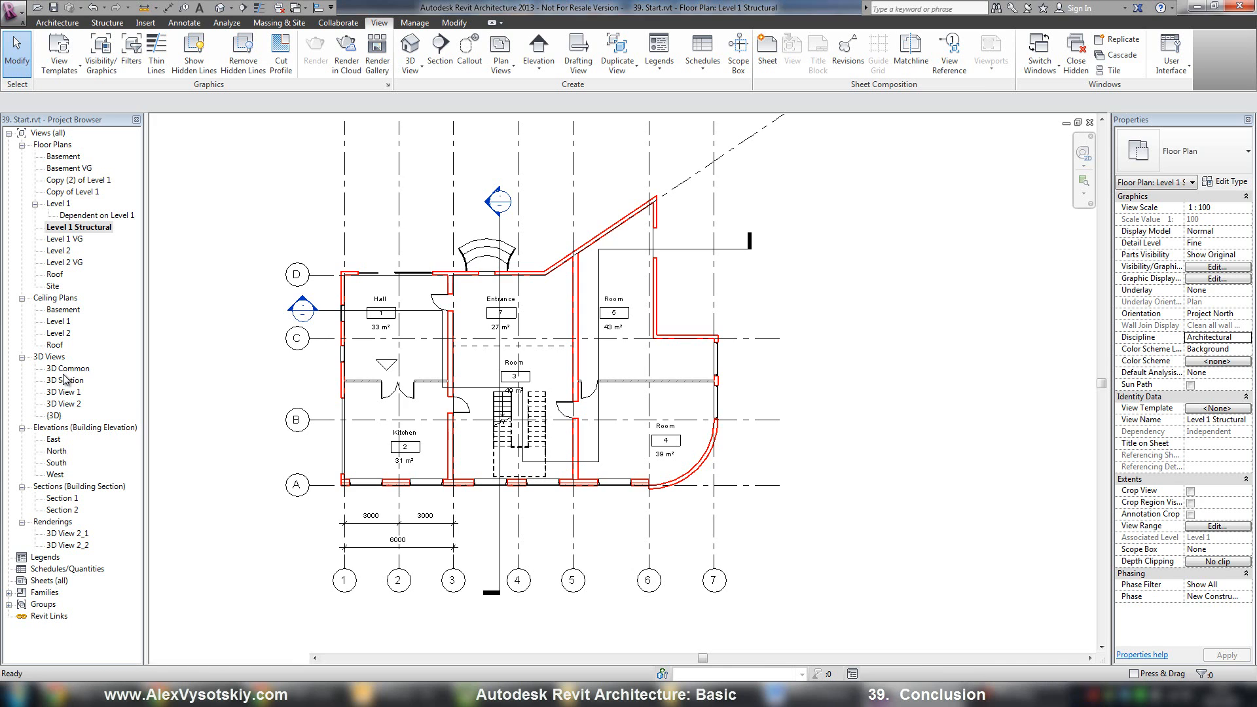
Step: Open the house model in the 3D Common view from the Project Browser, then bring up the annotation tools
double_click(66, 368)
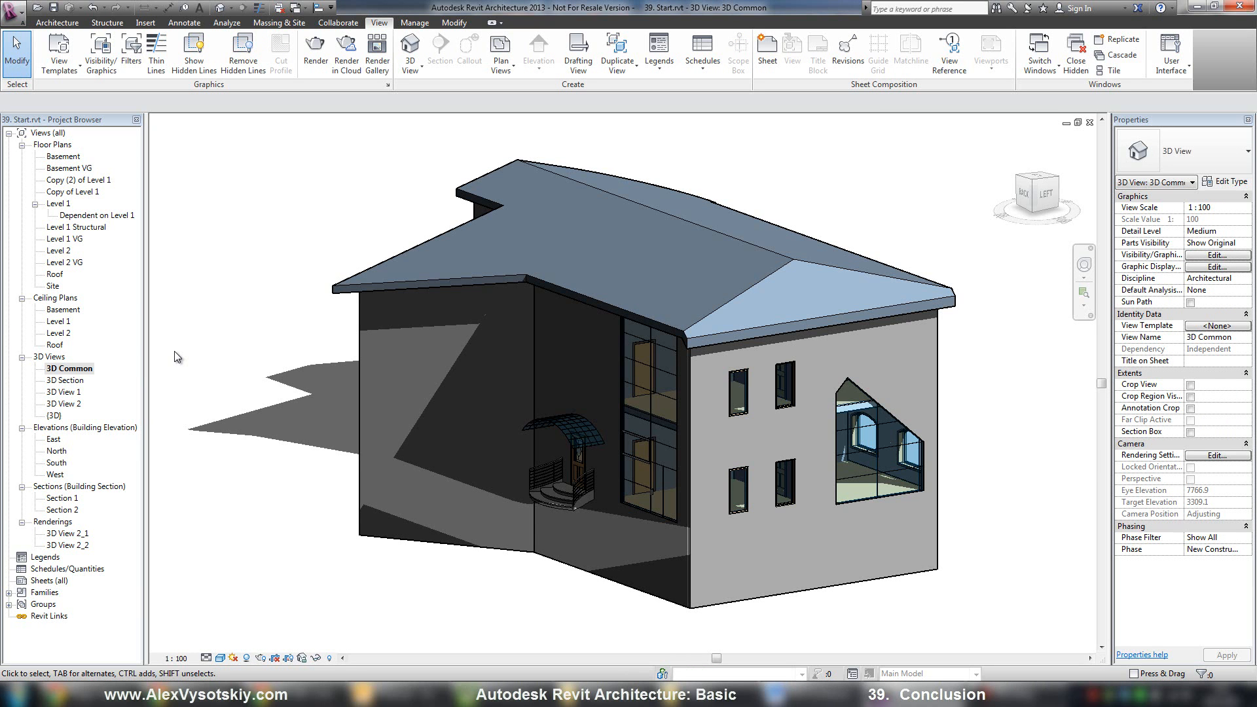
mouse_move(415, 22)
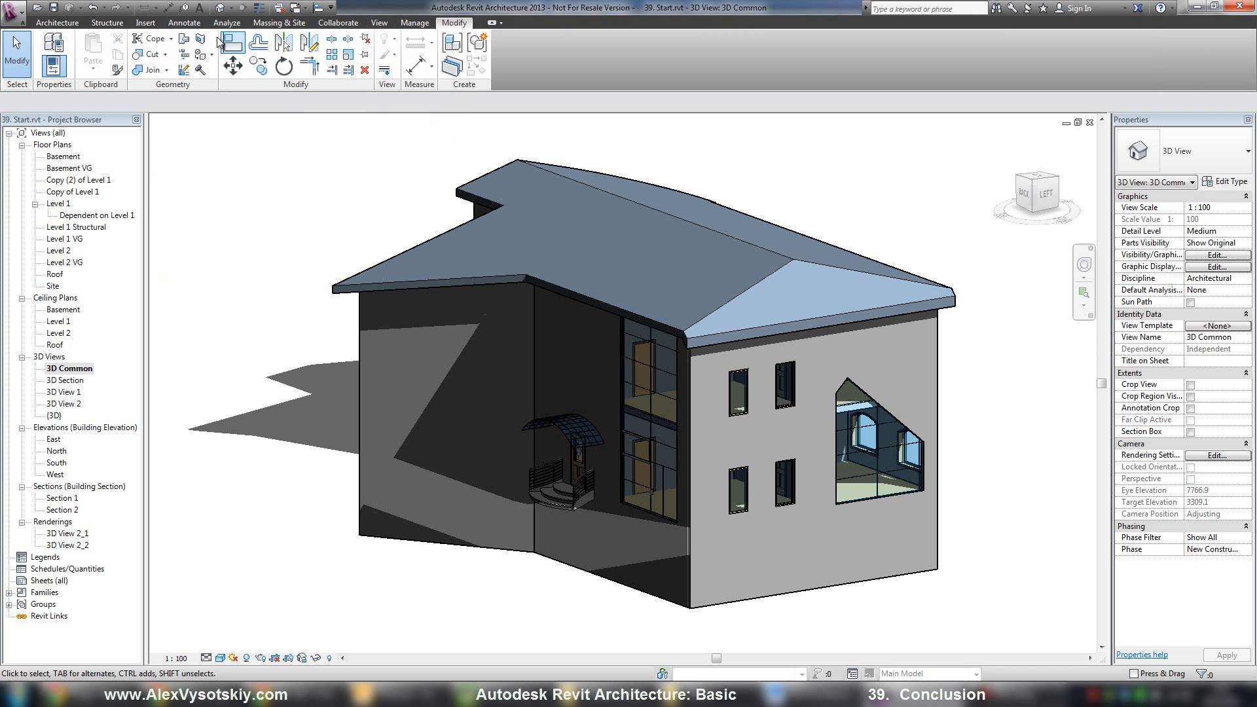
click(184, 22)
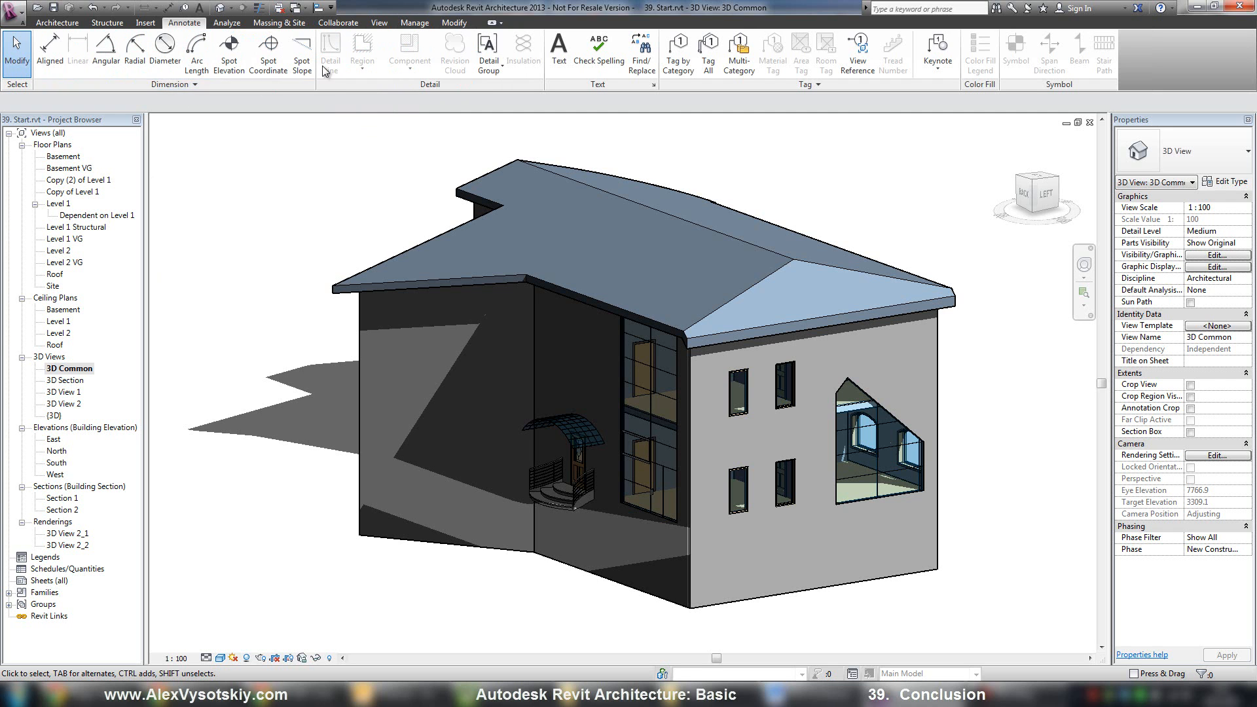
mouse_move(321, 173)
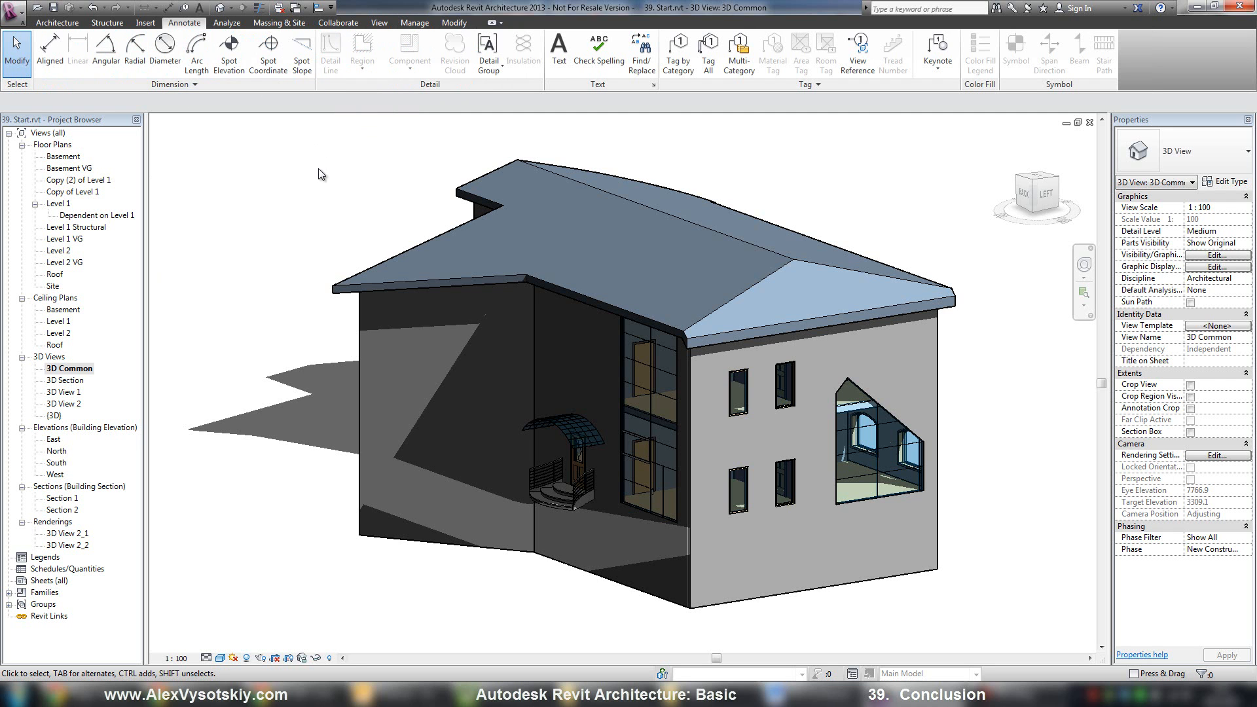
mouse_move(458, 190)
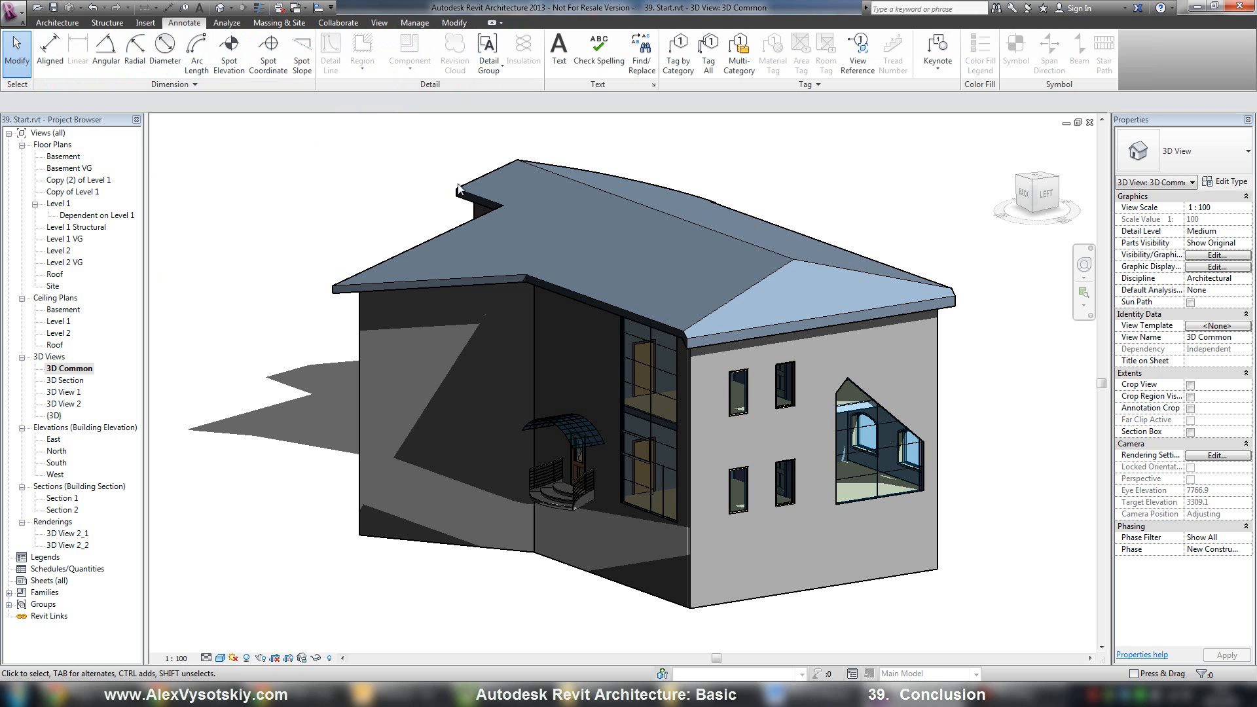
mouse_move(496, 359)
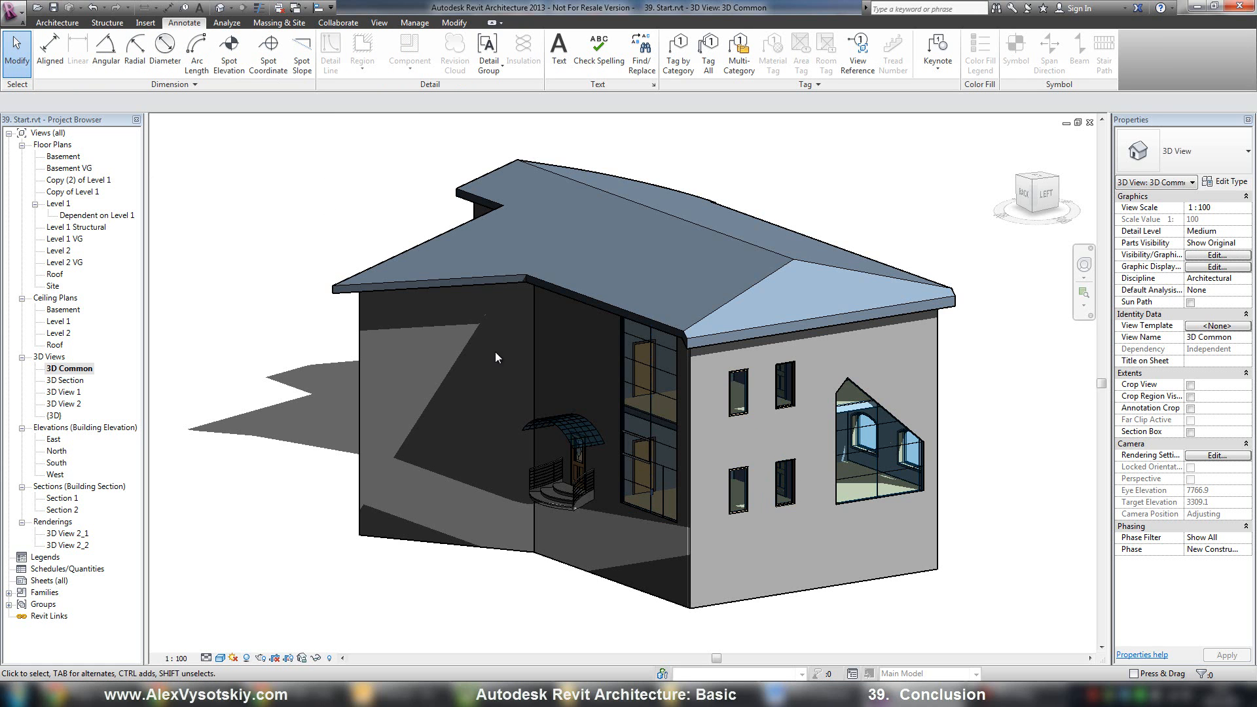
mouse_move(910, 251)
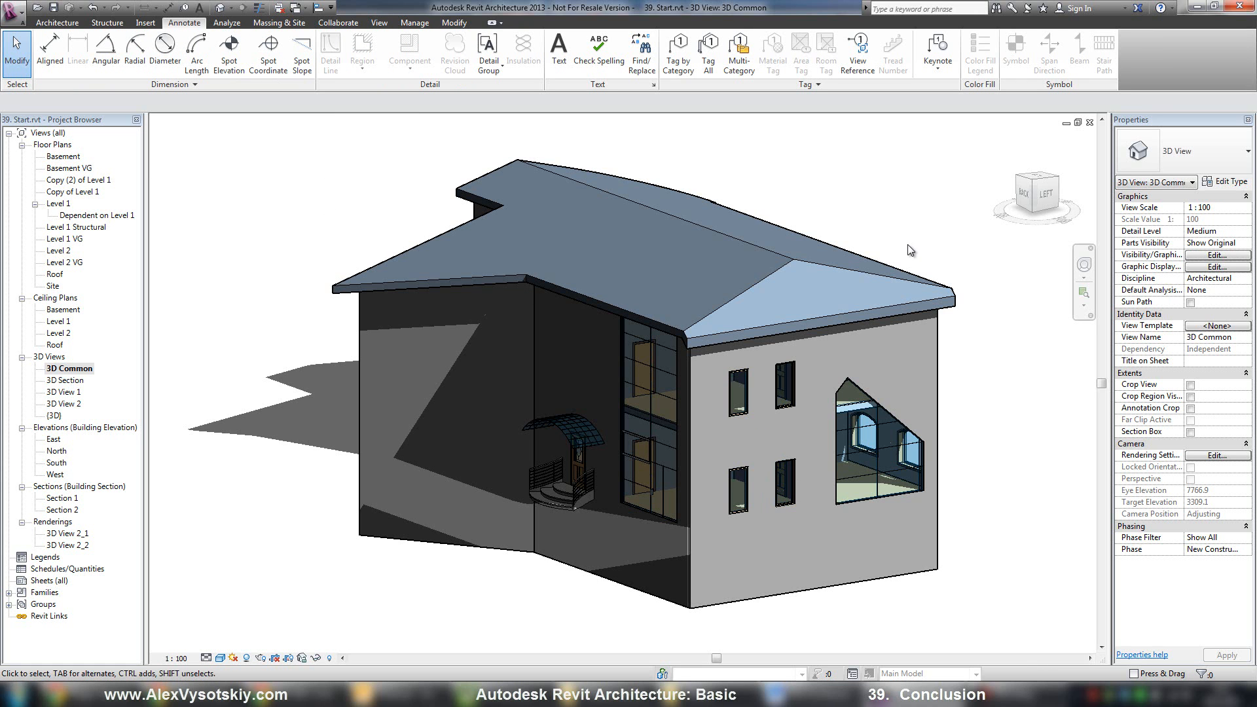